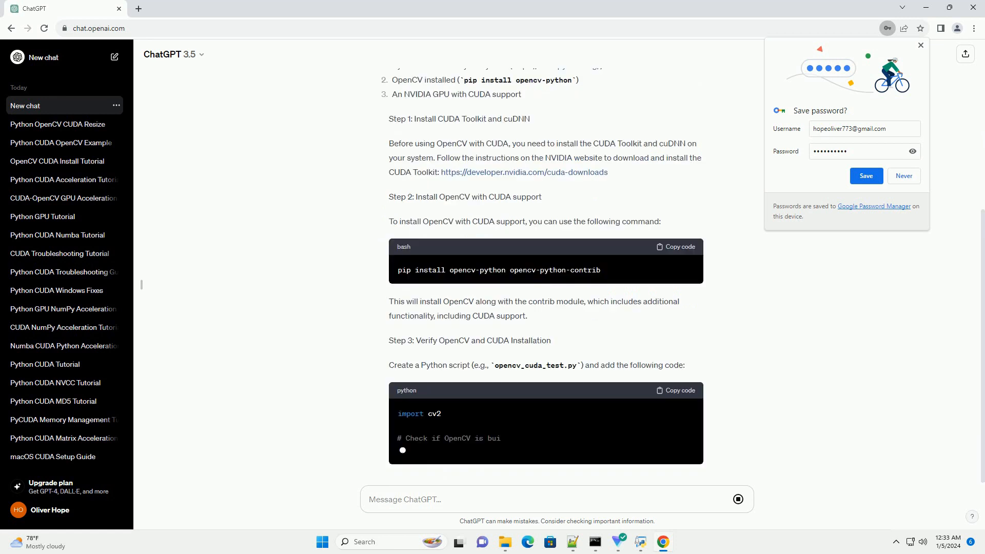
pyautogui.scroll(-3)
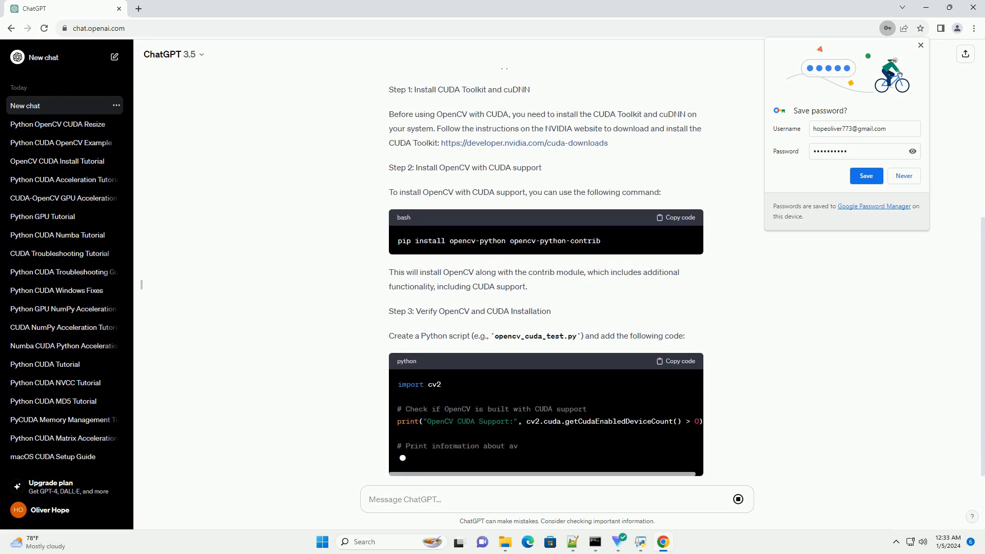
pyautogui.scroll(-3)
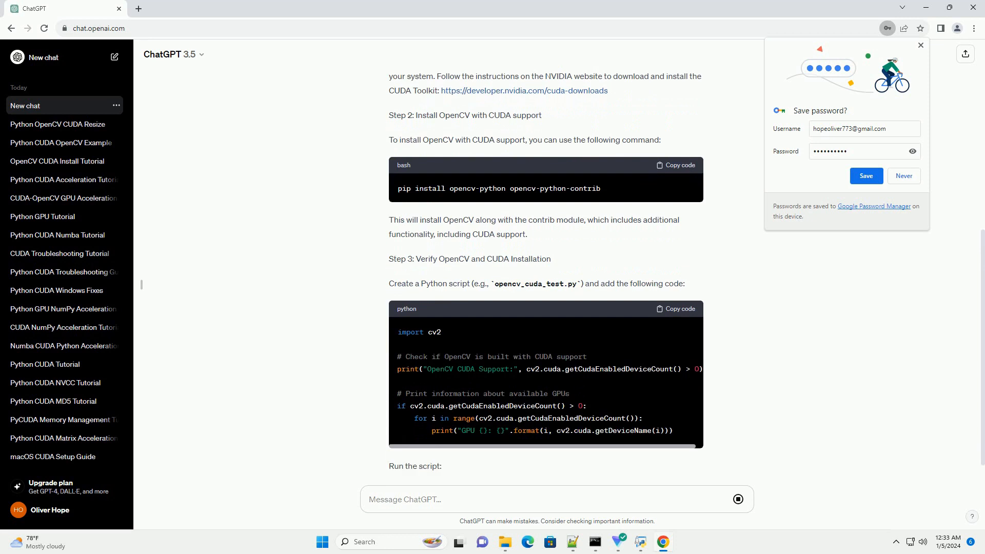
pyautogui.scroll(-3)
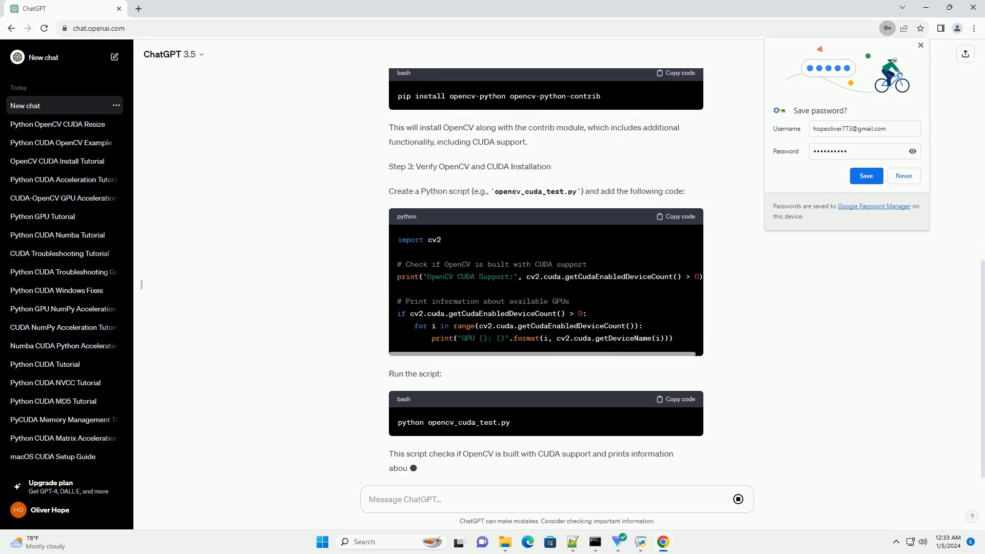
pyautogui.scroll(-3)
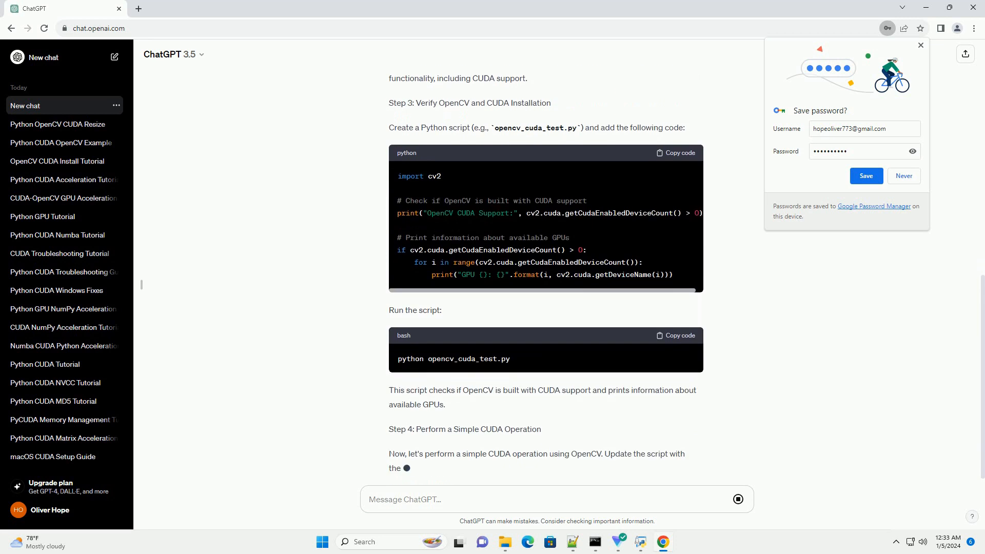
pyautogui.scroll(-3)
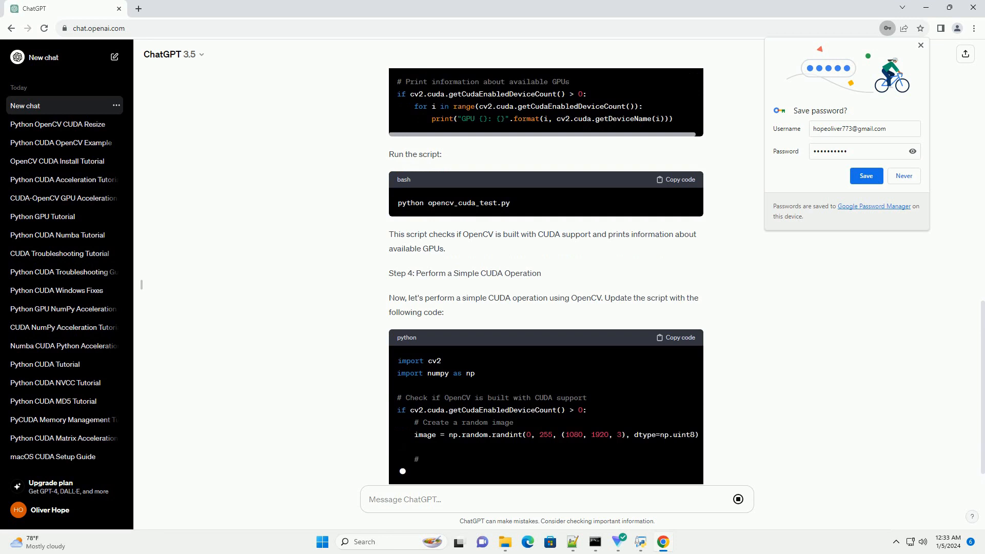
pyautogui.scroll(-3)
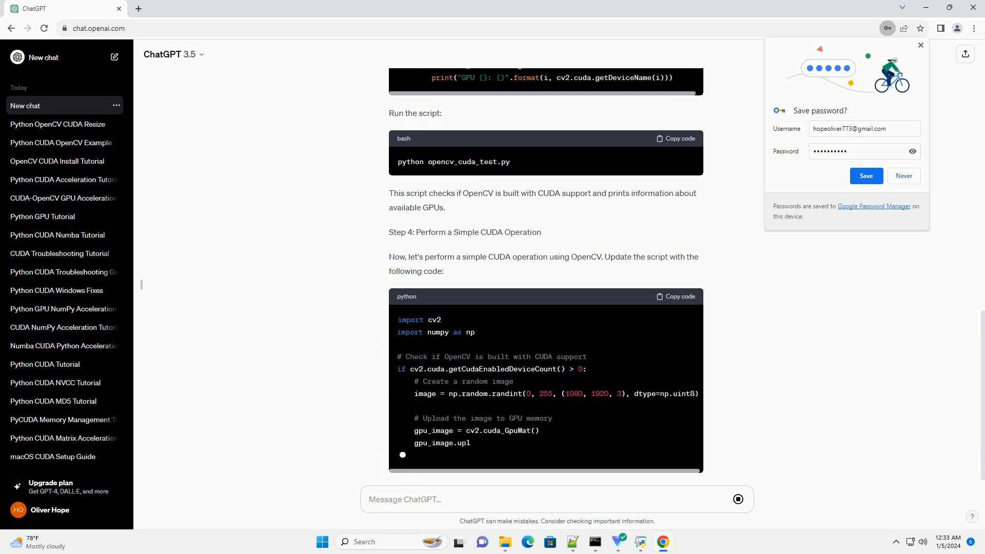
pyautogui.scroll(-3)
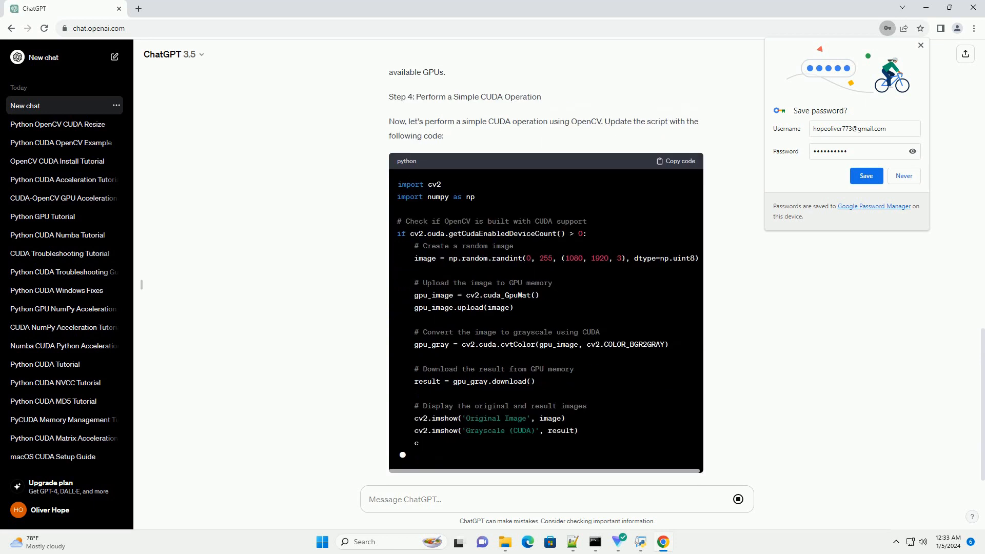
pyautogui.scroll(-3)
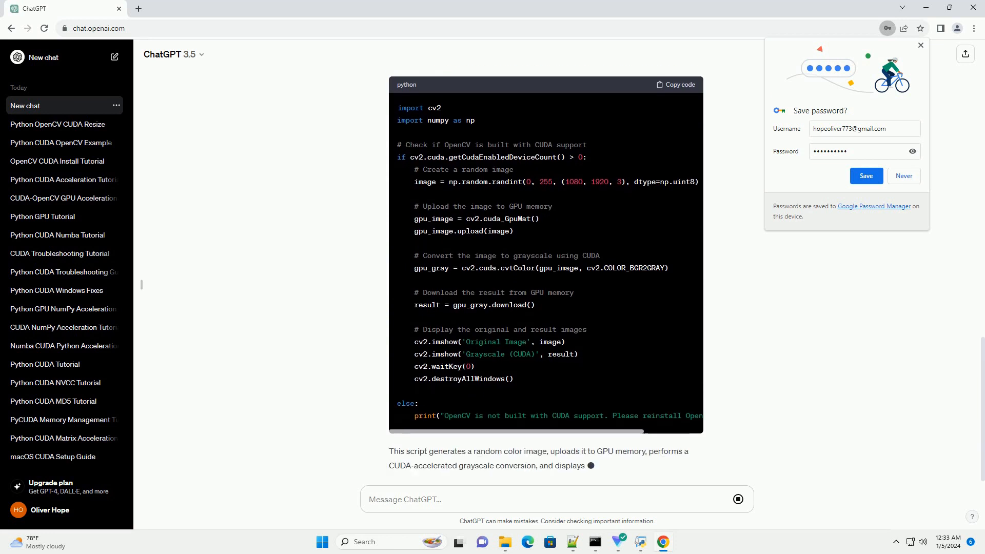
pyautogui.scroll(-3)
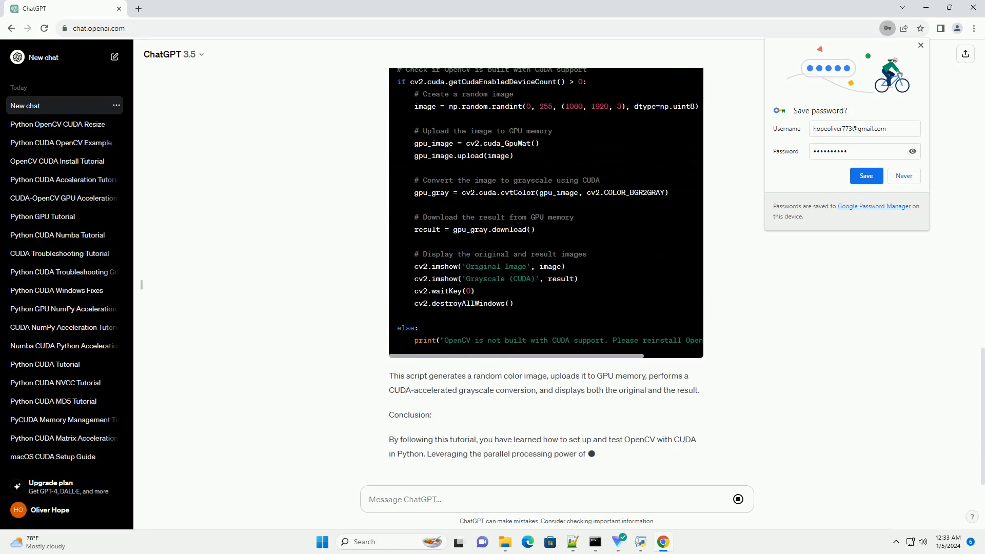